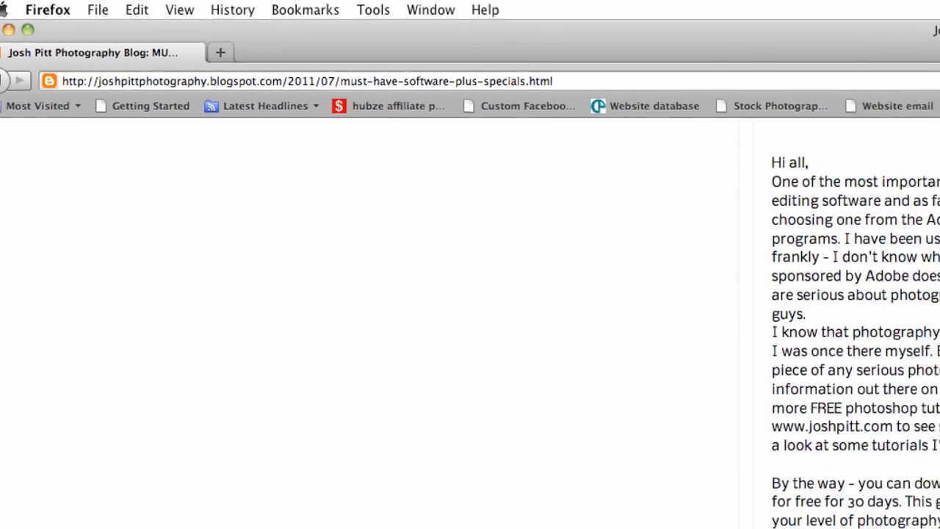
# Scroll the blog post down to the 'Try Photoshop for 30 days for FREE' link
pyautogui.scroll(-3)
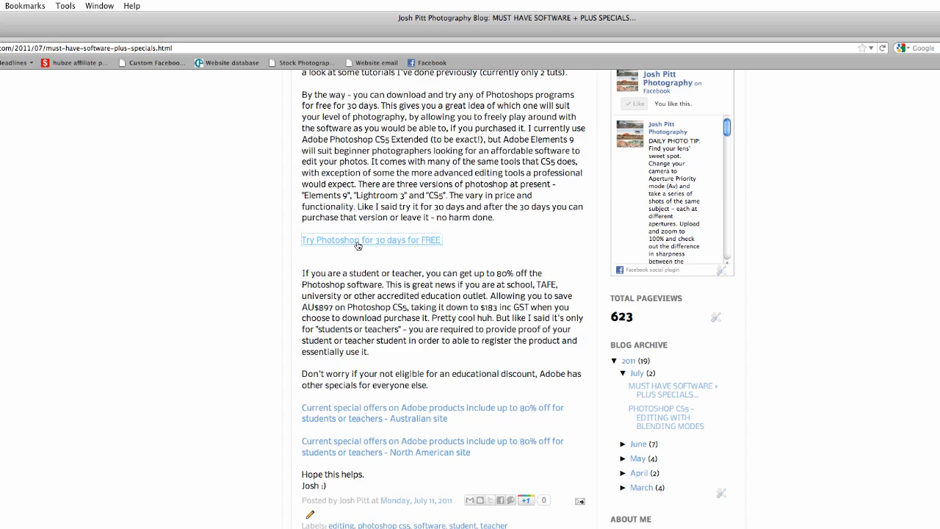
# Follow the free-trial link and look over the Photoshop CS5, CS5 Extended, Lightroom 3 and Elements 9 listings
pyautogui.click(370, 239)
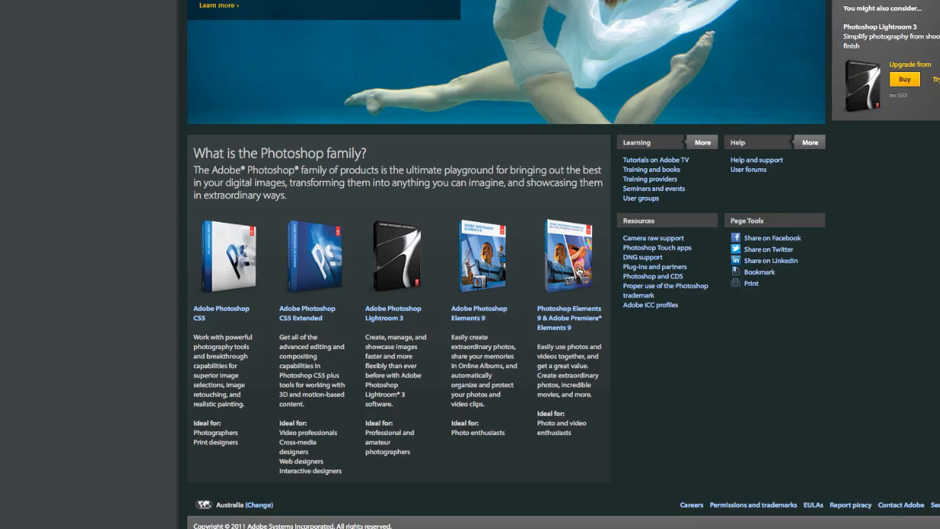
pyautogui.scroll(-3)
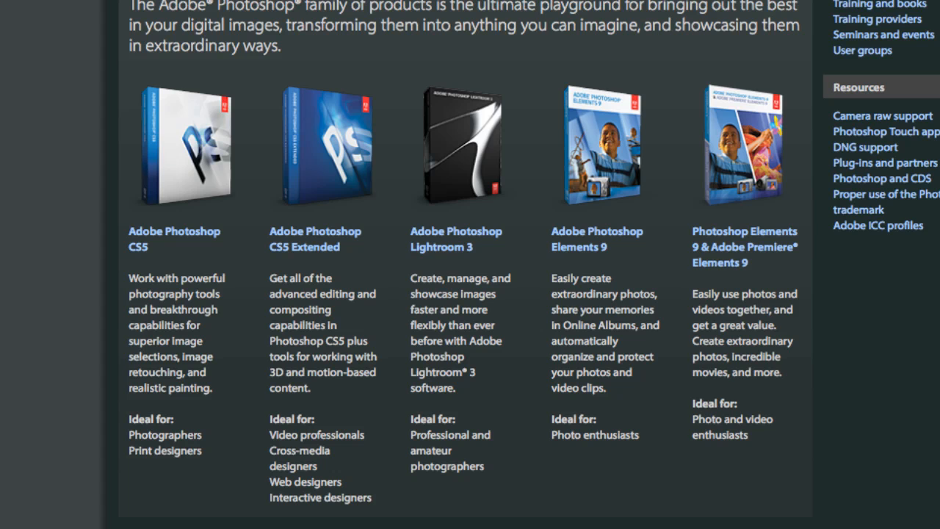
pyautogui.scroll(3)
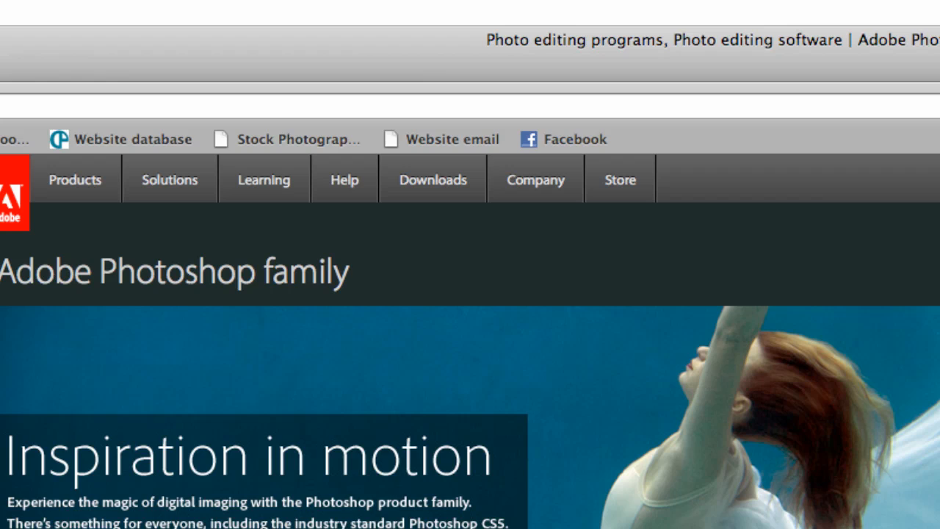
pyautogui.scroll(-3)
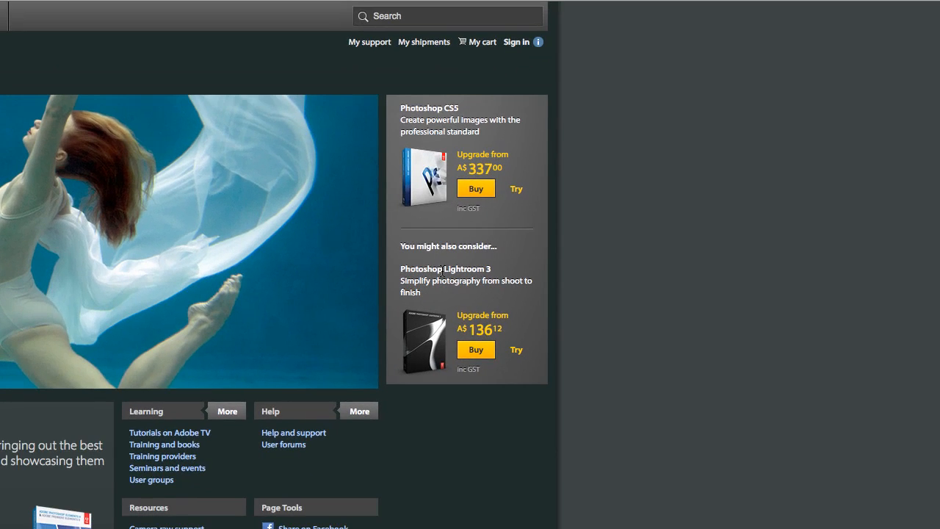
pyautogui.moveTo(535, 196)
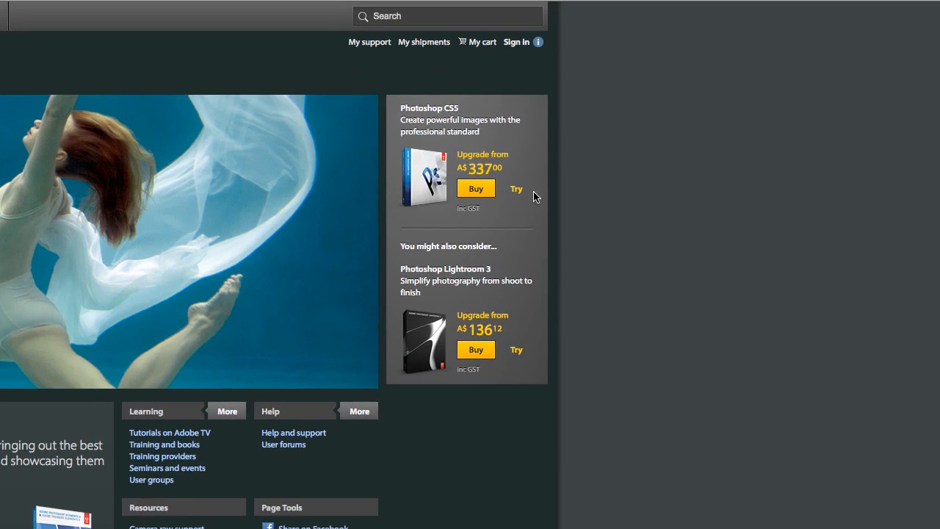
pyautogui.moveTo(517, 189)
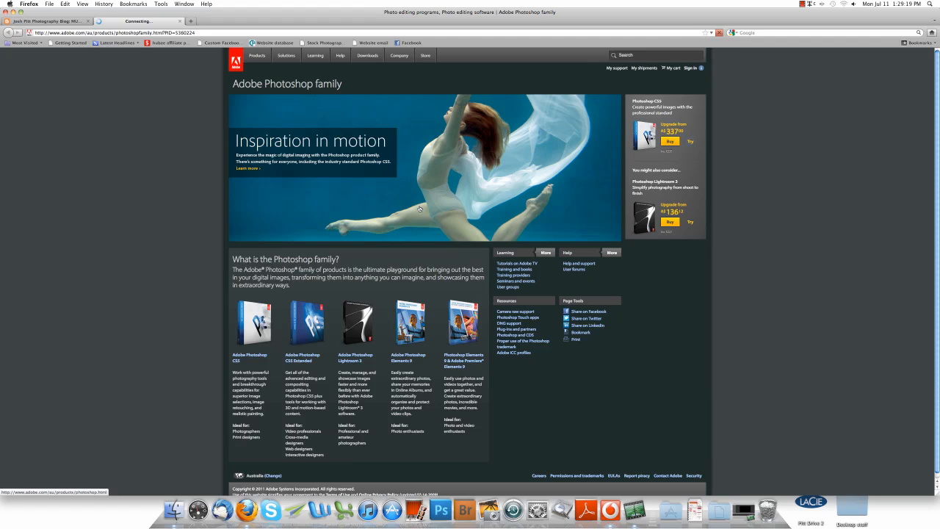
pyautogui.moveTo(534, 231)
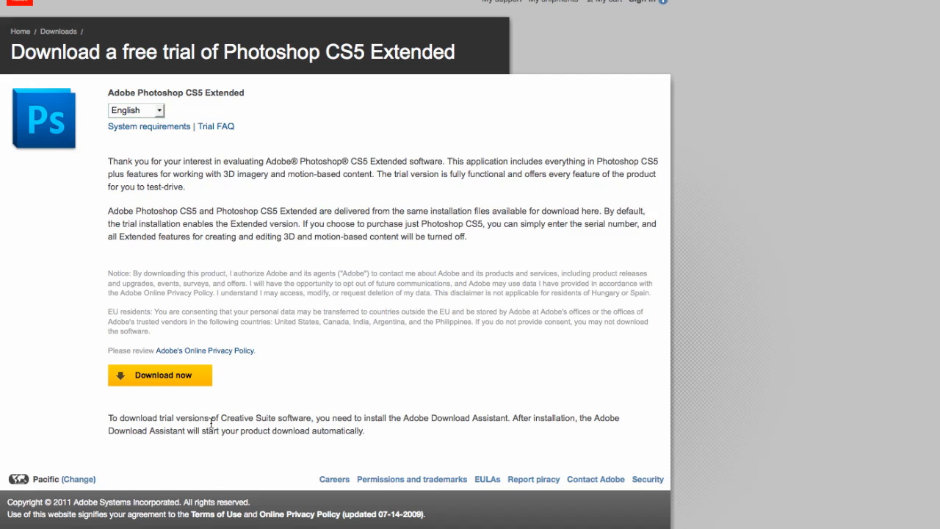
# Start the Photoshop CS5 Extended trial via 'Download now', bringing up the AdobeDownloadAssistant.dmg save dialog
pyautogui.click(158, 375)
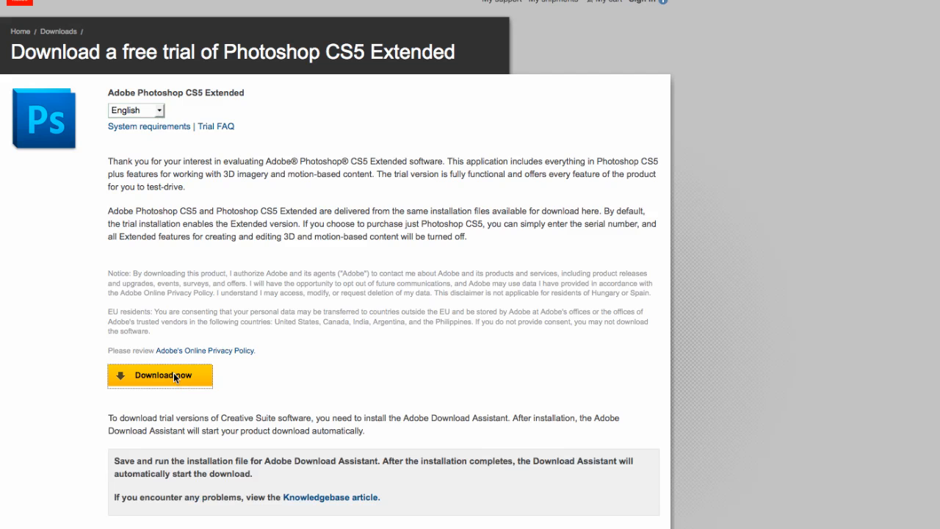
pyautogui.click(159, 376)
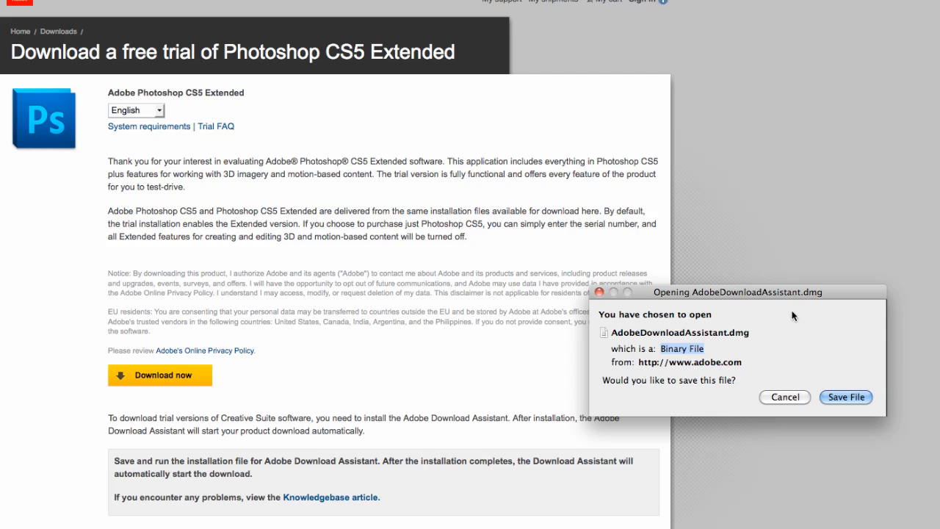
pyautogui.moveTo(782, 335)
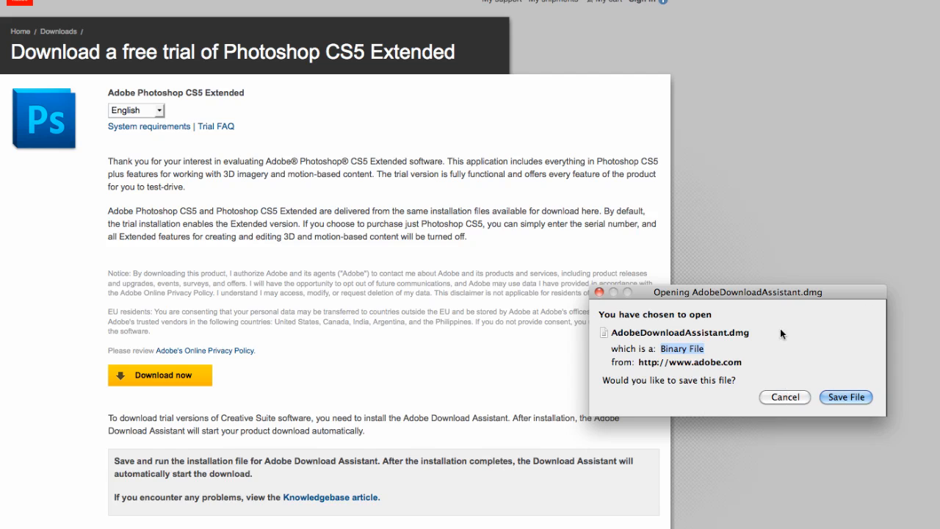
pyautogui.moveTo(859, 370)
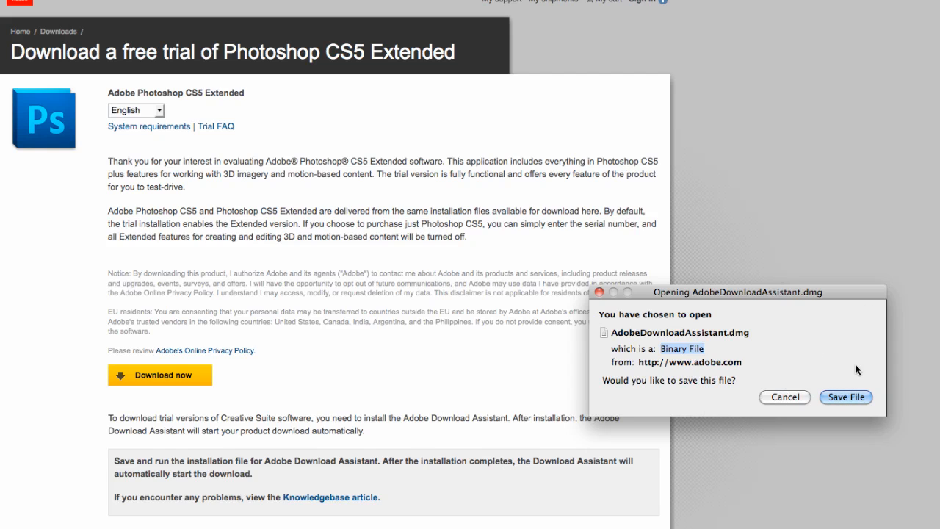
pyautogui.moveTo(141, 236)
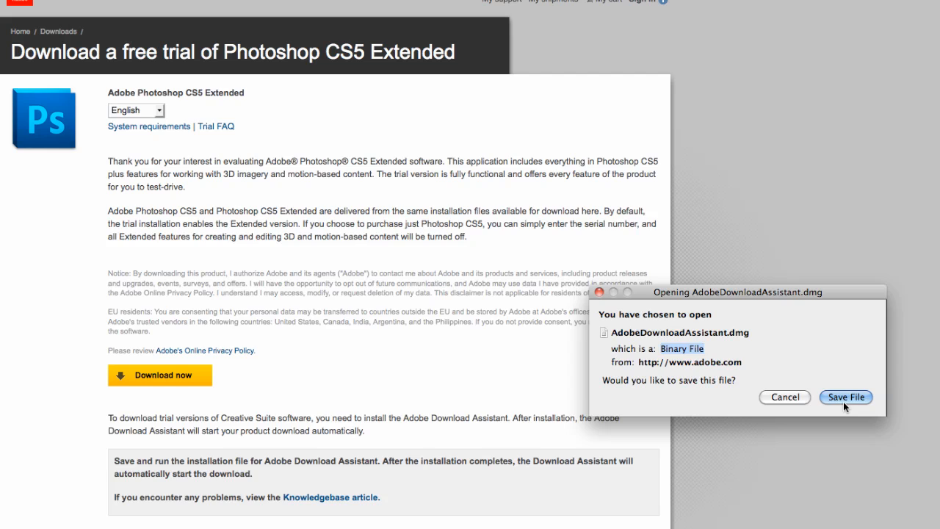
pyautogui.moveTo(628, 444)
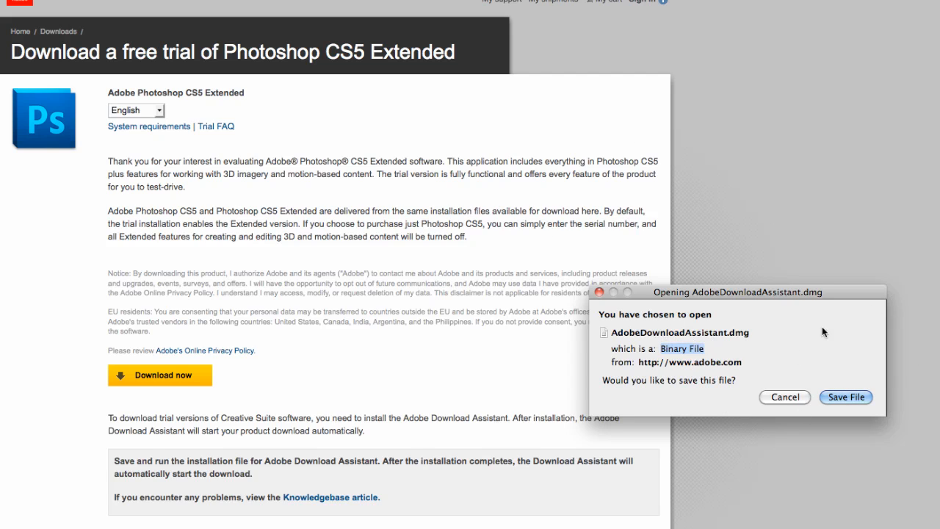
pyautogui.moveTo(735, 344)
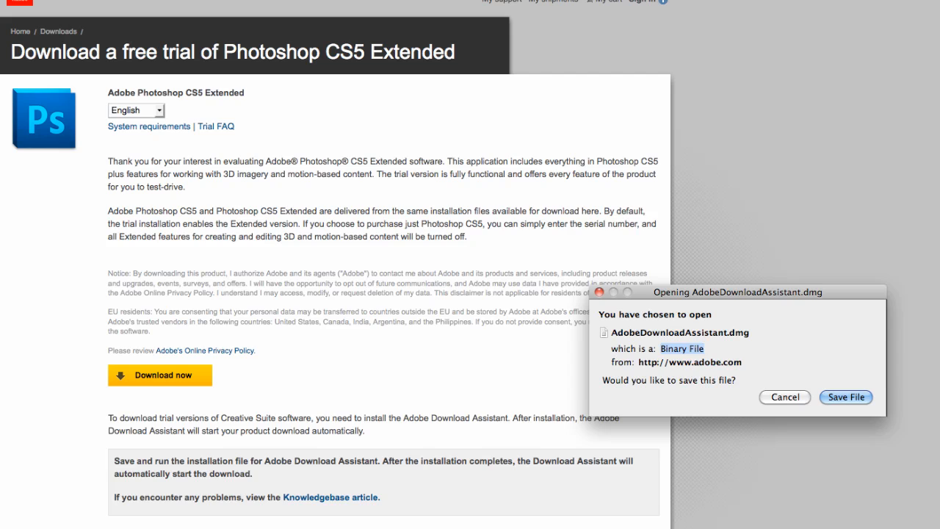
pyautogui.moveTo(502, 160)
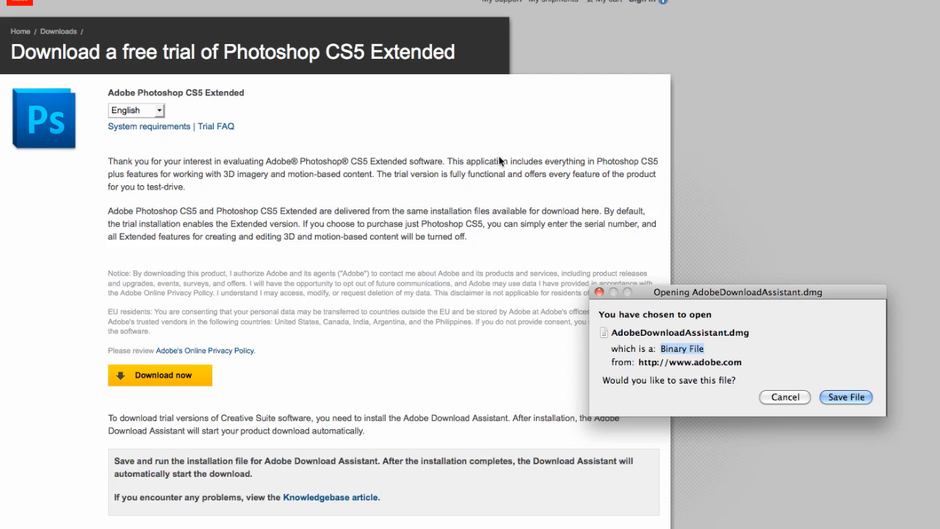
pyautogui.moveTo(597, 442)
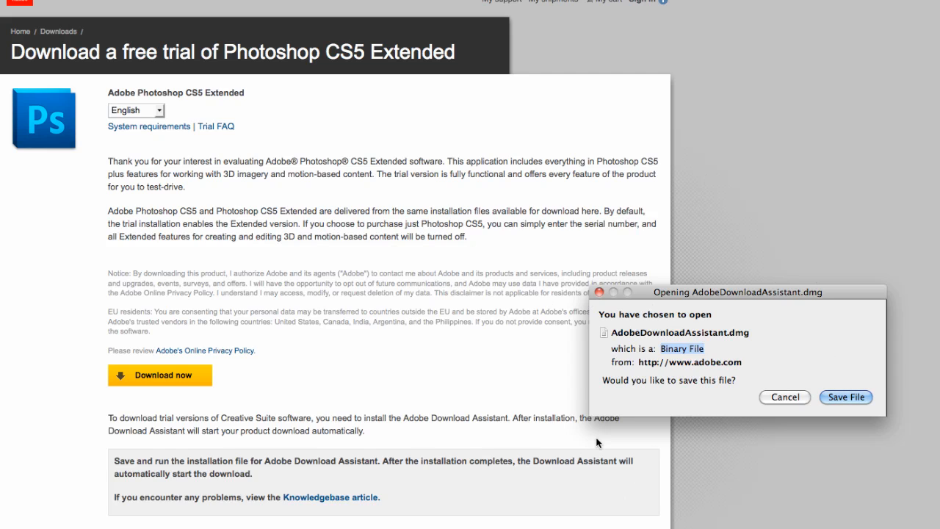
pyautogui.moveTo(846, 359)
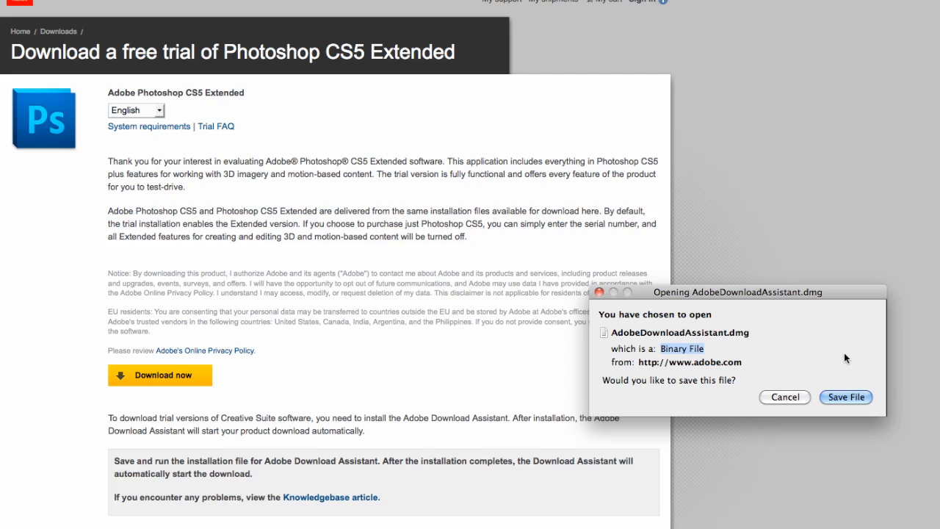
pyautogui.moveTo(853, 367)
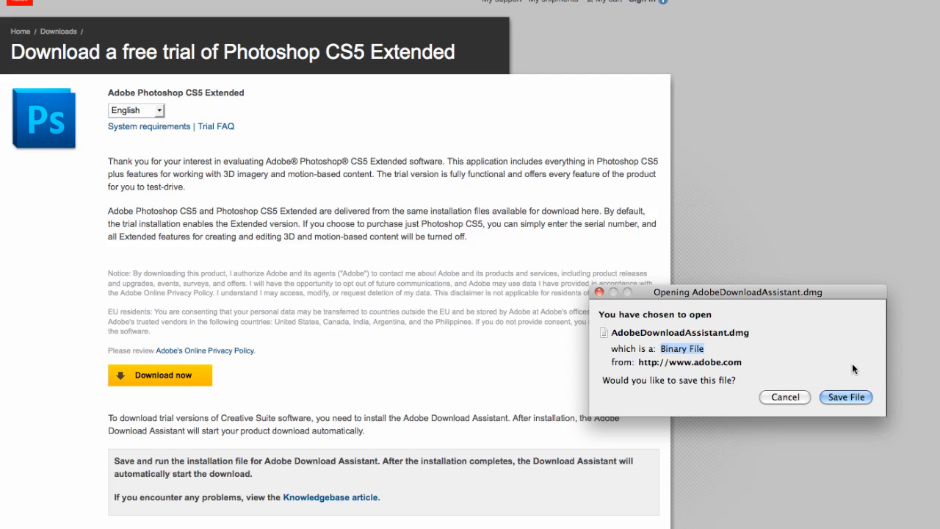